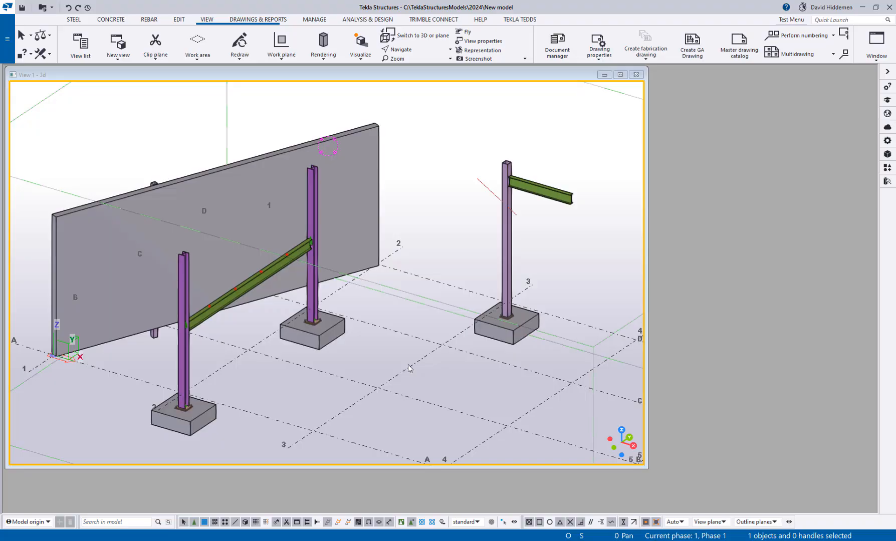
{"action": "mouse_move", "coordinate": [392, 361]}
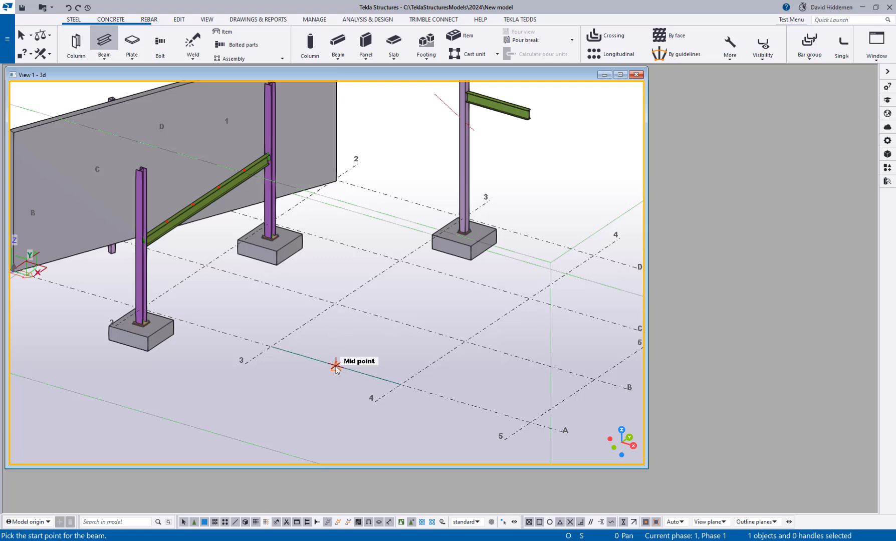
Step: Place the skewed beam from the grid-line midpoint between grids 3-4 and switch to a plan view
{"action": "left_click", "coordinate": [337, 365]}
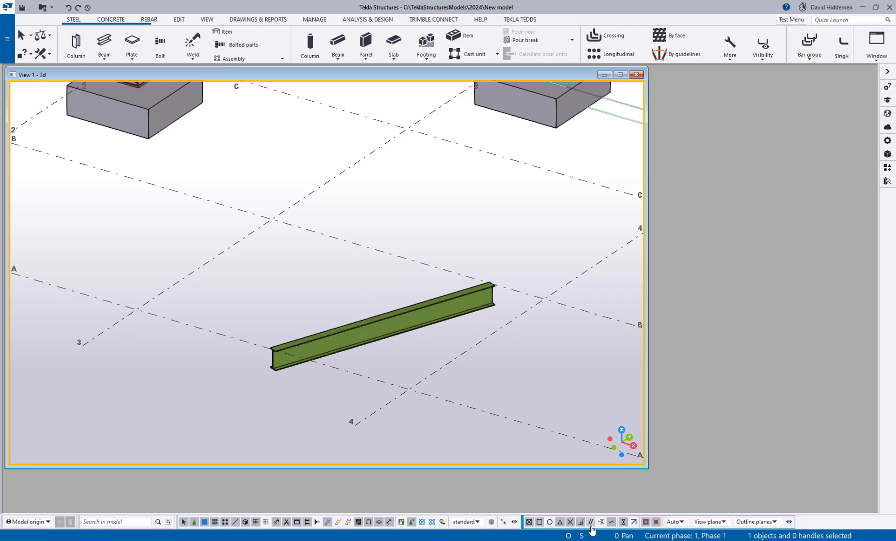
{"action": "mouse_move", "coordinate": [590, 523]}
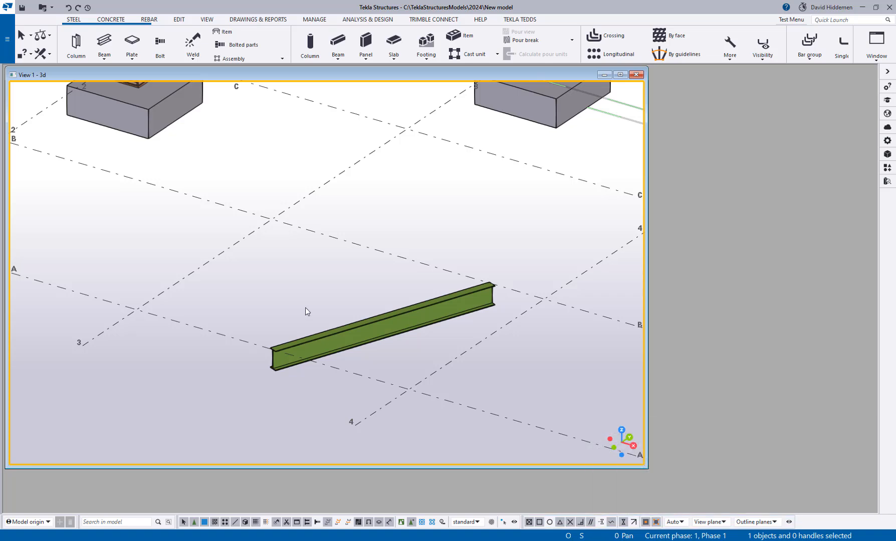
{"action": "left_click", "coordinate": [103, 44]}
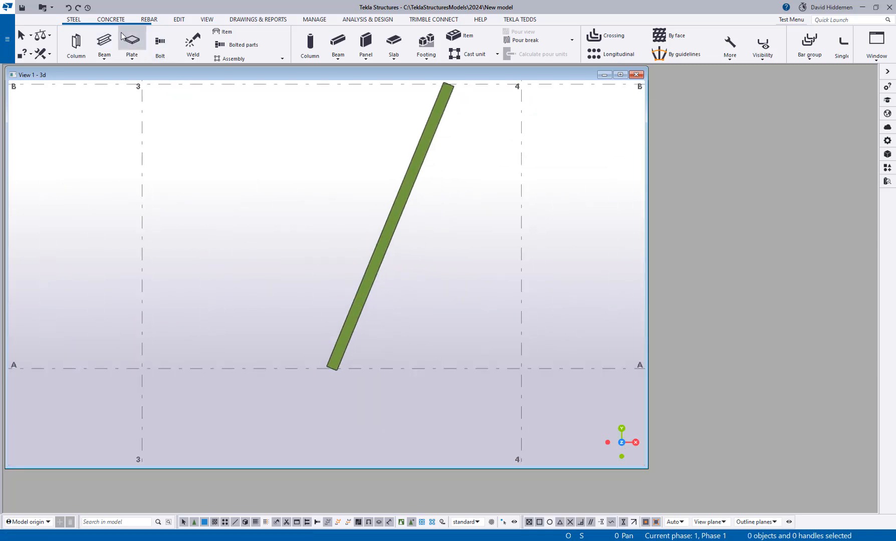
Step: Start a second beam from grid A to run parallel to the first skewed beam
{"action": "left_click", "coordinate": [104, 44]}
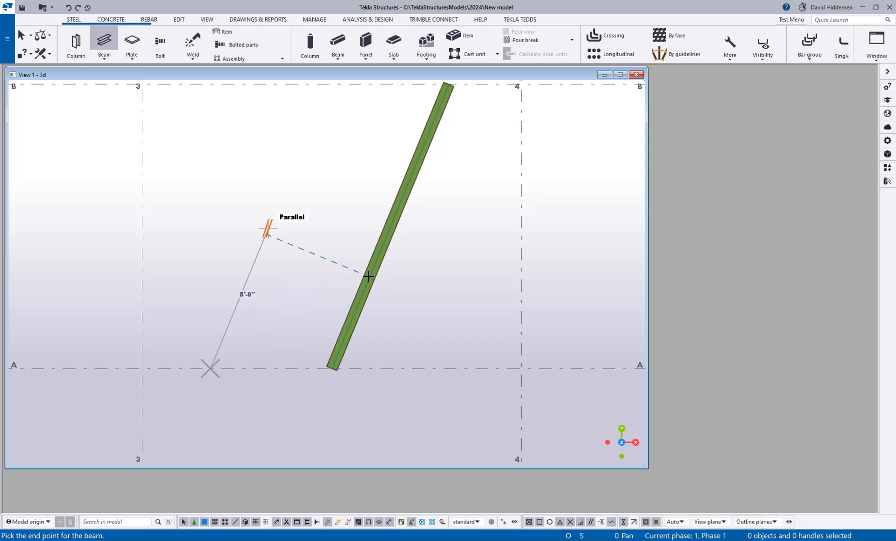
{"action": "mouse_move", "coordinate": [381, 263]}
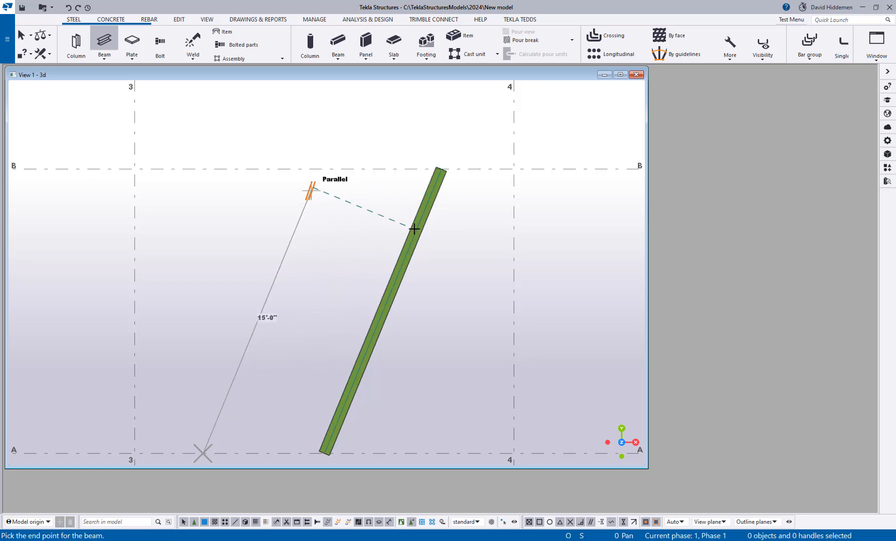
{"action": "mouse_move", "coordinate": [420, 207]}
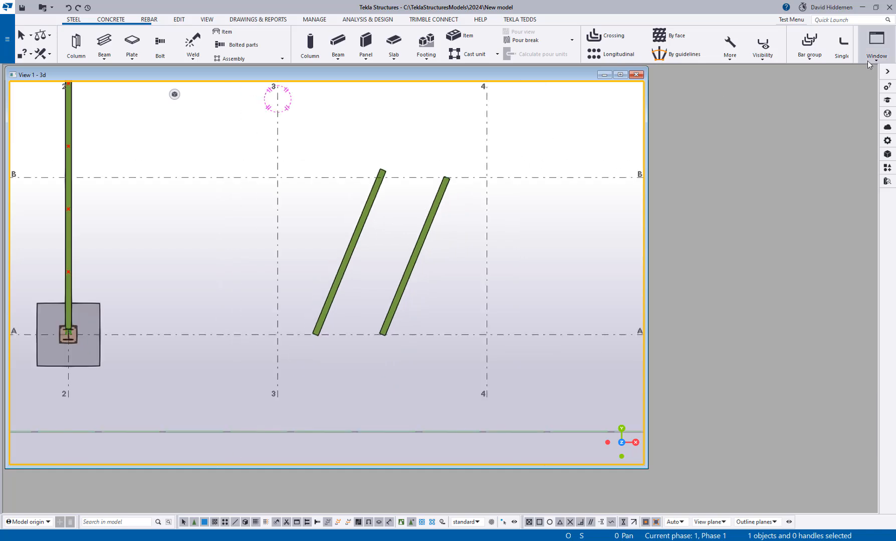
Step: Show the PLAN AT EL. +10 view beside the 3D view
{"action": "left_click", "coordinate": [876, 41]}
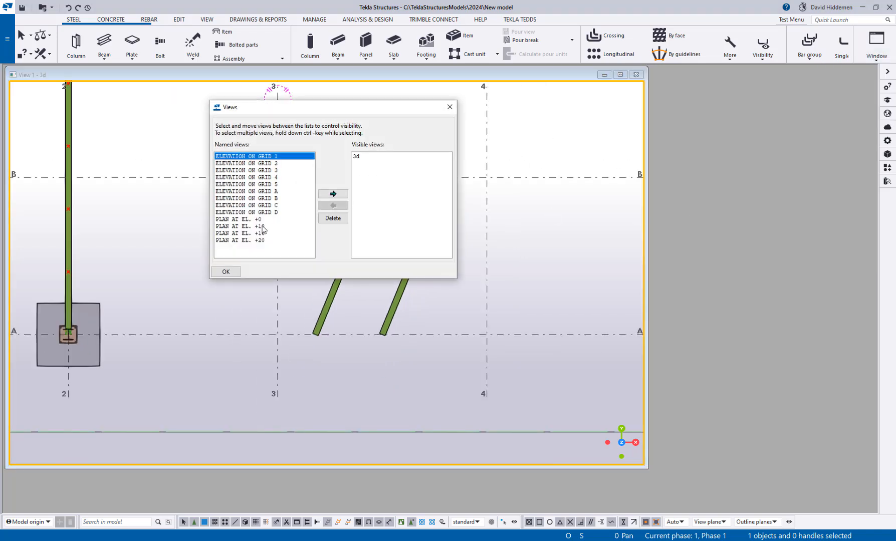
{"action": "left_click", "coordinate": [225, 271]}
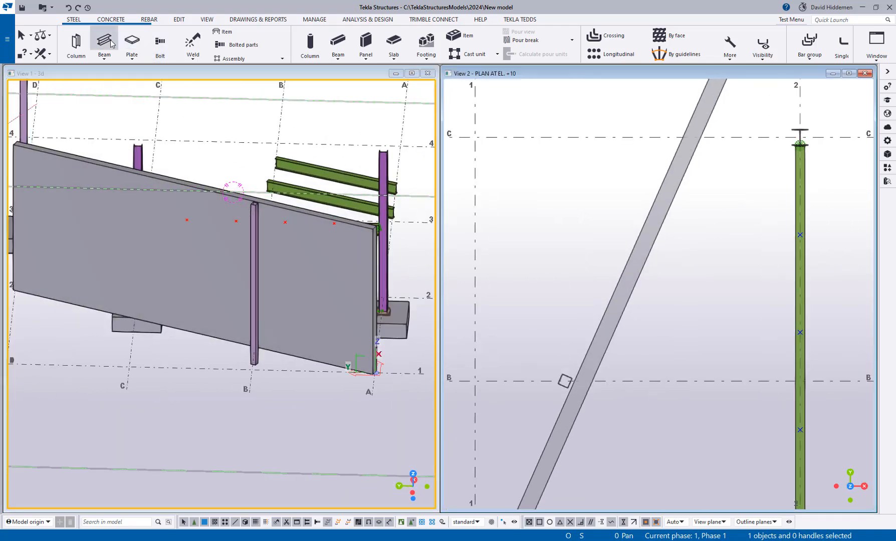
Step: Draw a beam from the skewed line's end point, parallel to that line at elevation +10
{"action": "left_click", "coordinate": [104, 45]}
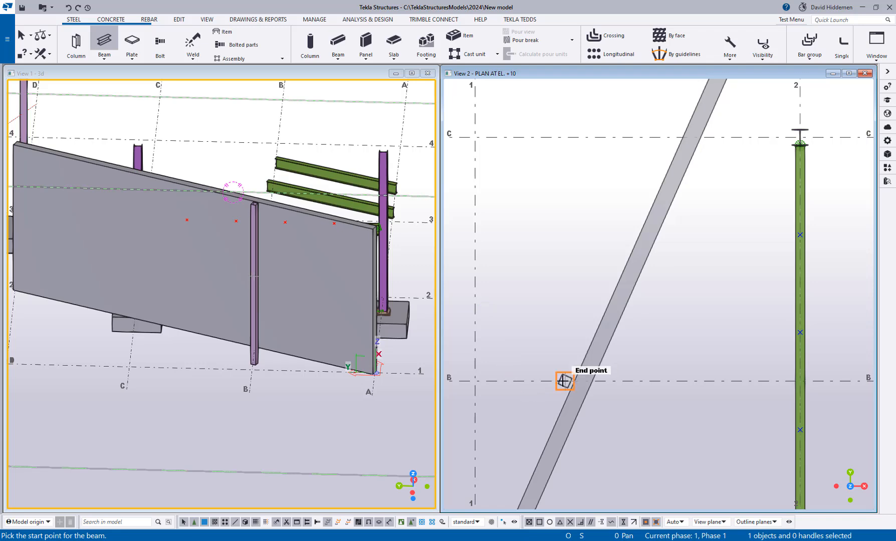
{"action": "left_click", "coordinate": [565, 381]}
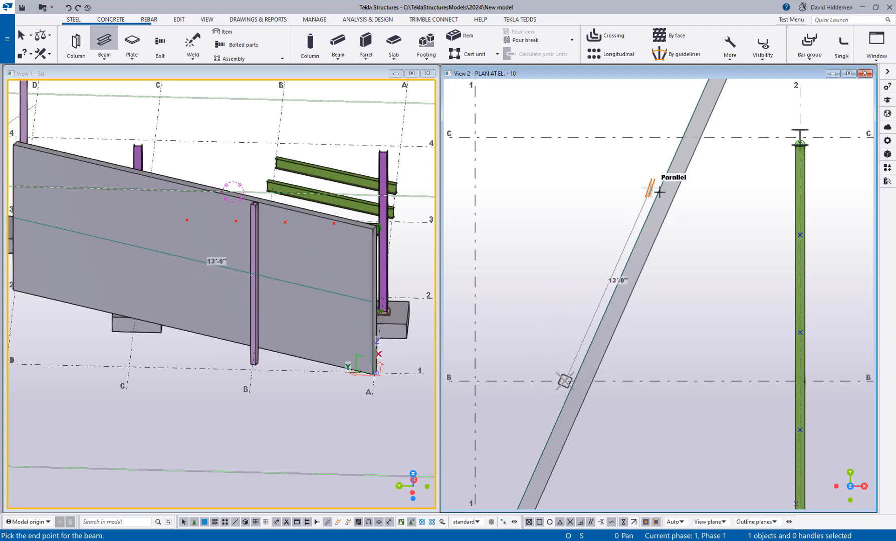
{"action": "left_click", "coordinate": [674, 144]}
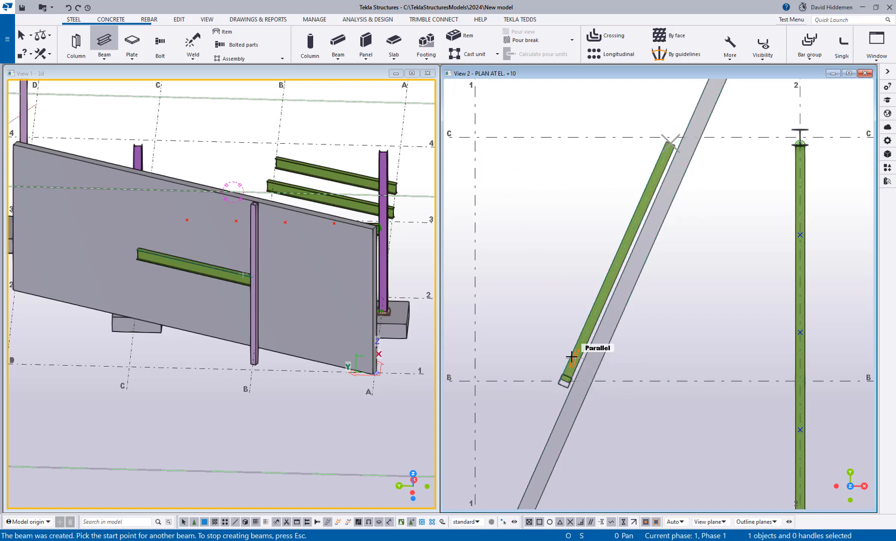
{"action": "mouse_move", "coordinate": [545, 311]}
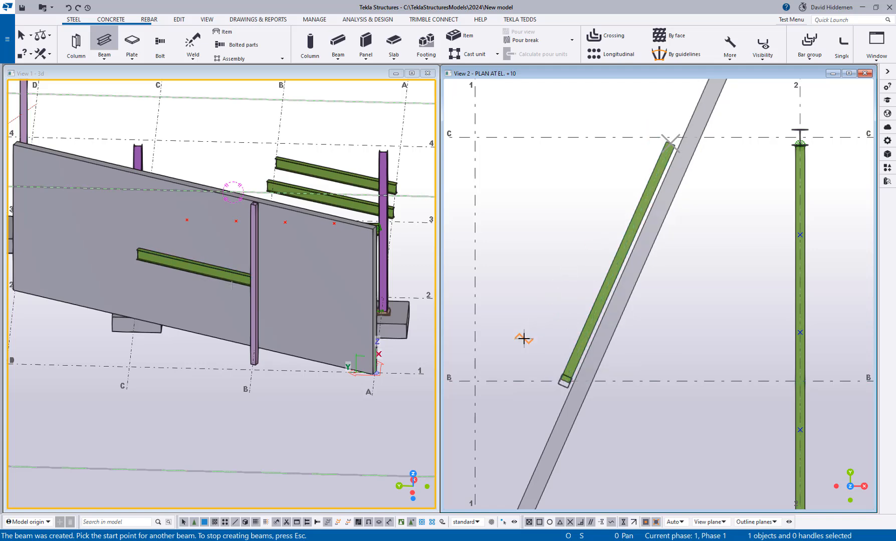
{"action": "mouse_move", "coordinate": [538, 315]}
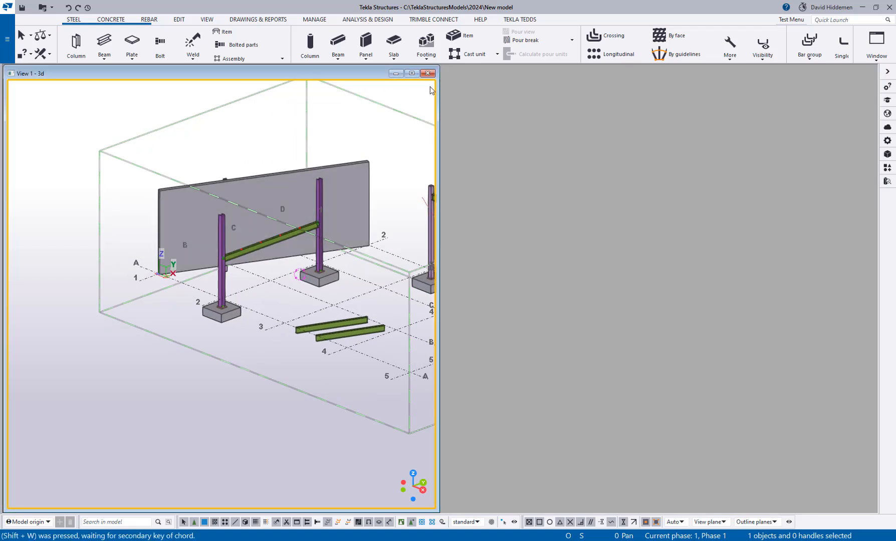
Step: Maximize the 3D view so it fills the window after closing the plan view
{"action": "left_click", "coordinate": [875, 43]}
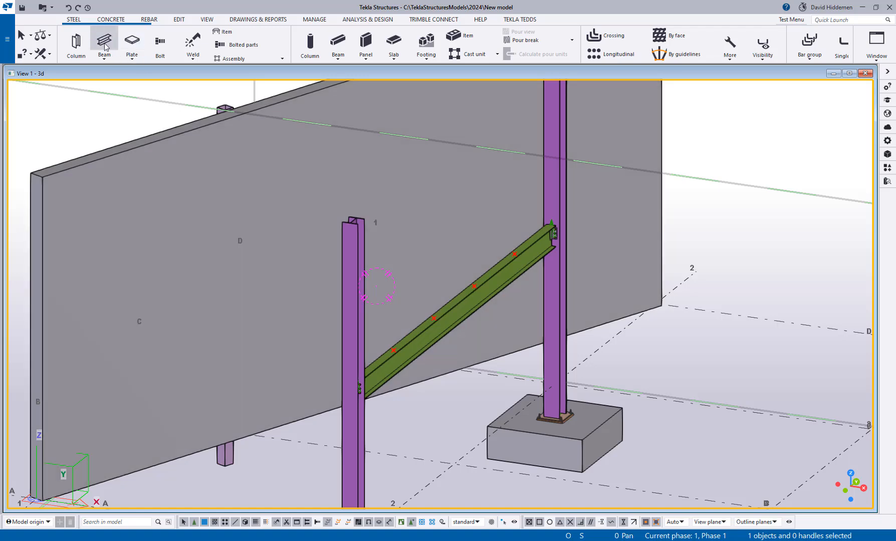
{"action": "mouse_move", "coordinate": [104, 44]}
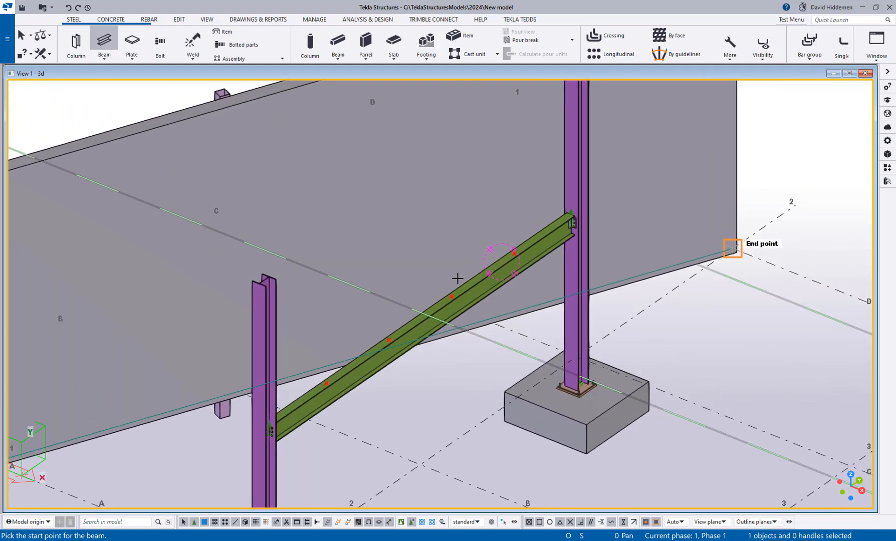
{"action": "mouse_move", "coordinate": [488, 230]}
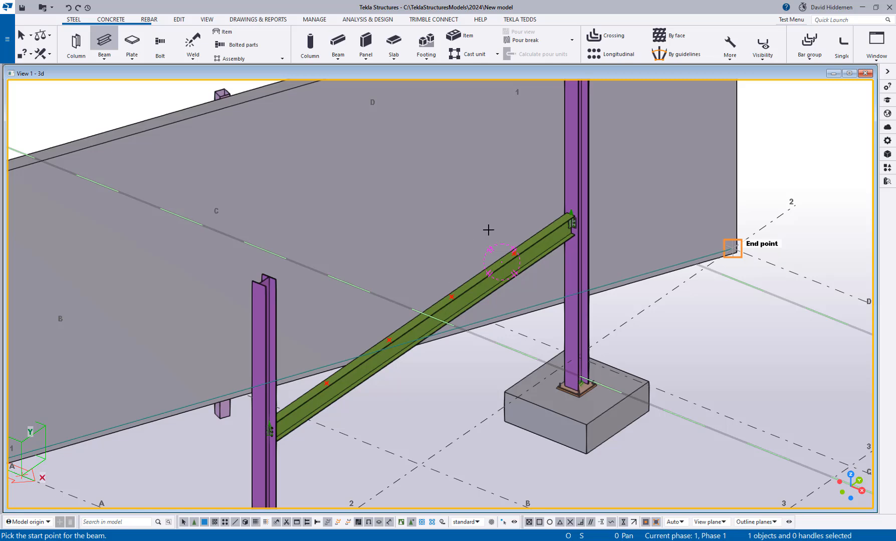
{"action": "mouse_move", "coordinate": [365, 255]}
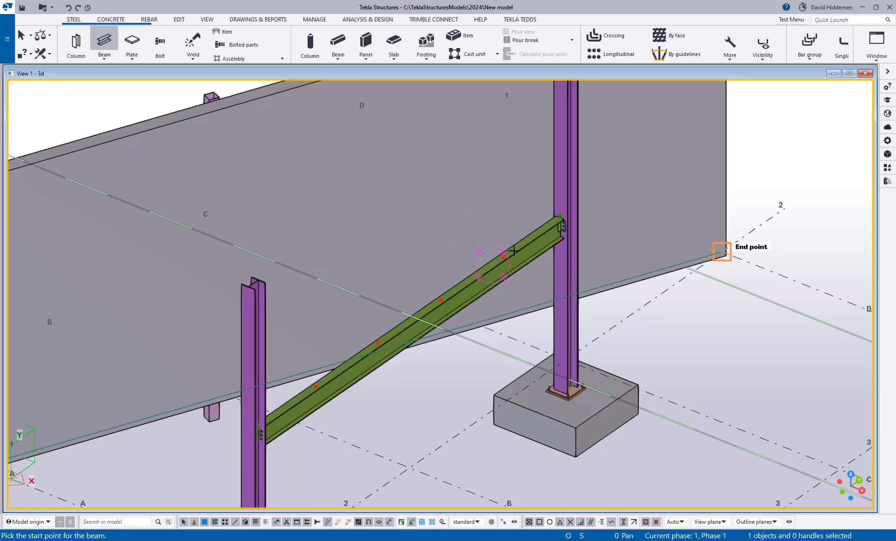
{"action": "mouse_move", "coordinate": [503, 255]}
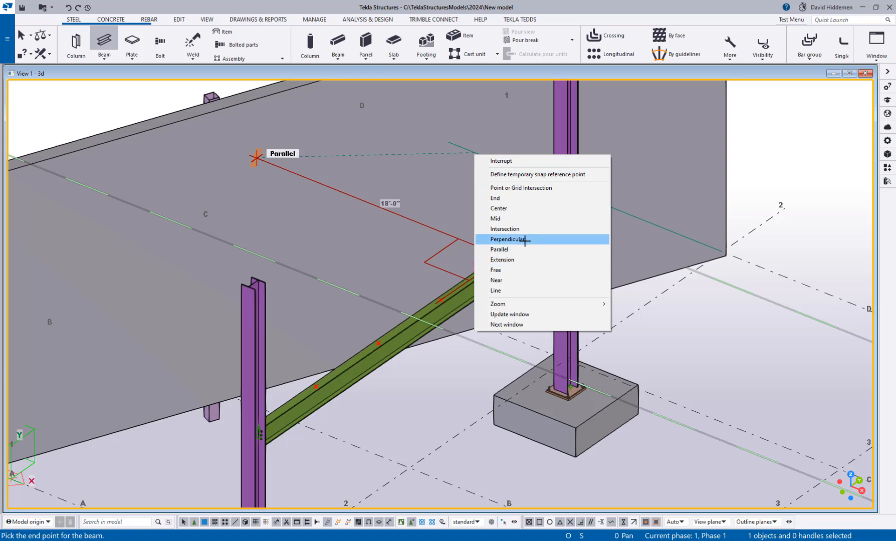
{"action": "mouse_move", "coordinate": [422, 342]}
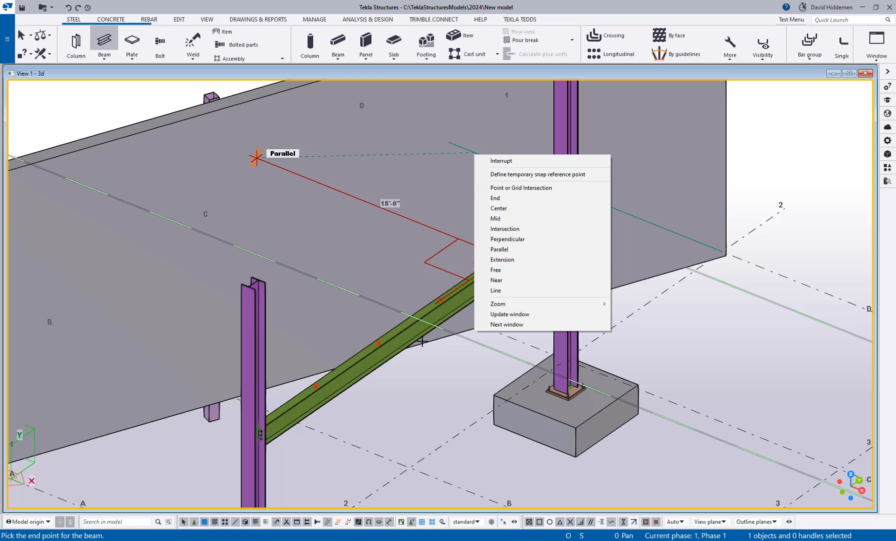
Step: End the branch beam perpendicular to the concrete wall using the Perpendicular snap
{"action": "left_click", "coordinate": [508, 239]}
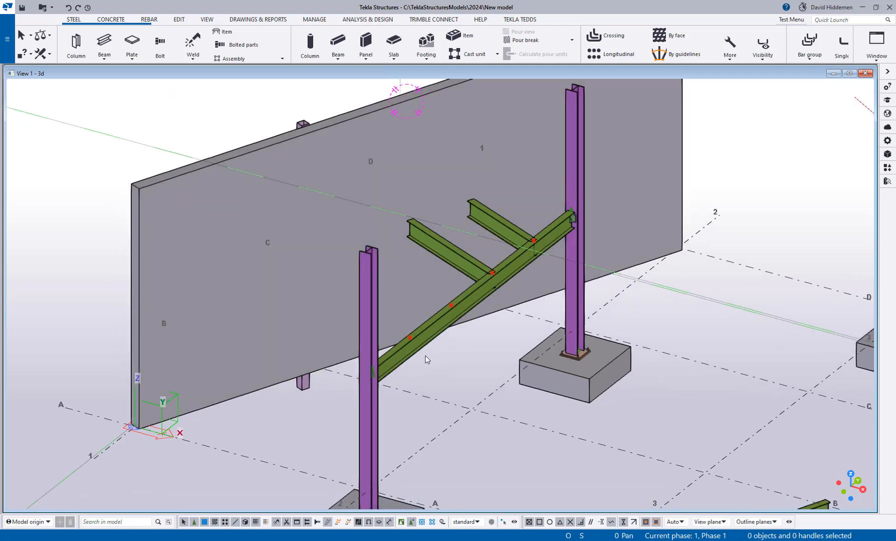
Step: Draw another beam from the diagonal brace, ending perpendicular on the concrete wall
{"action": "left_click", "coordinate": [103, 44]}
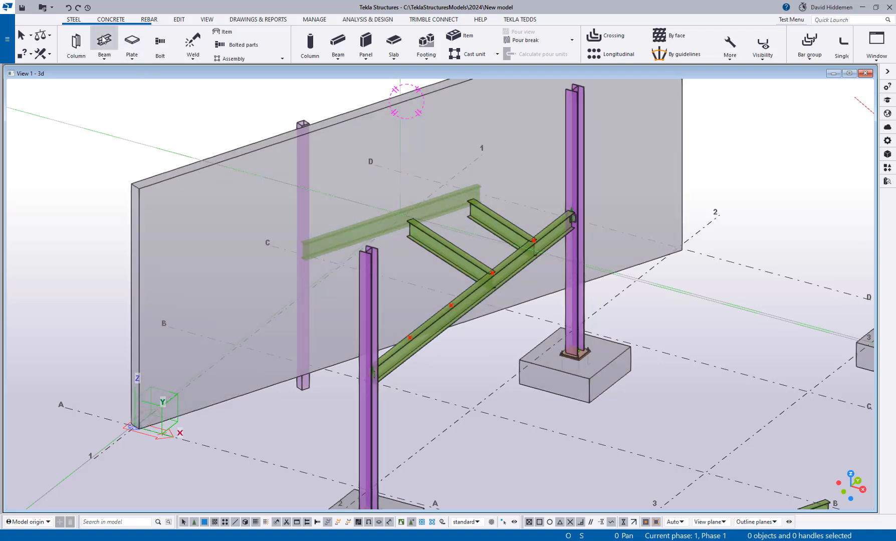
{"action": "left_click", "coordinate": [104, 44]}
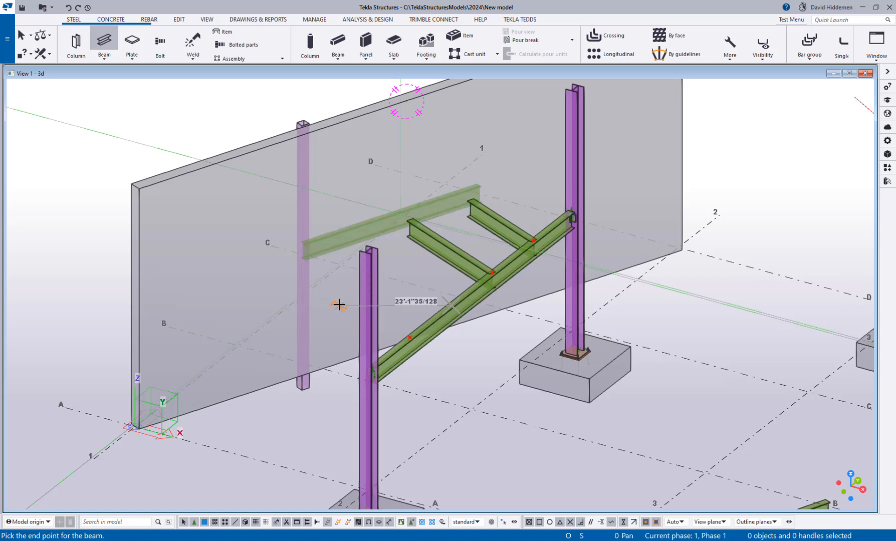
{"action": "right_click", "coordinate": [340, 305]}
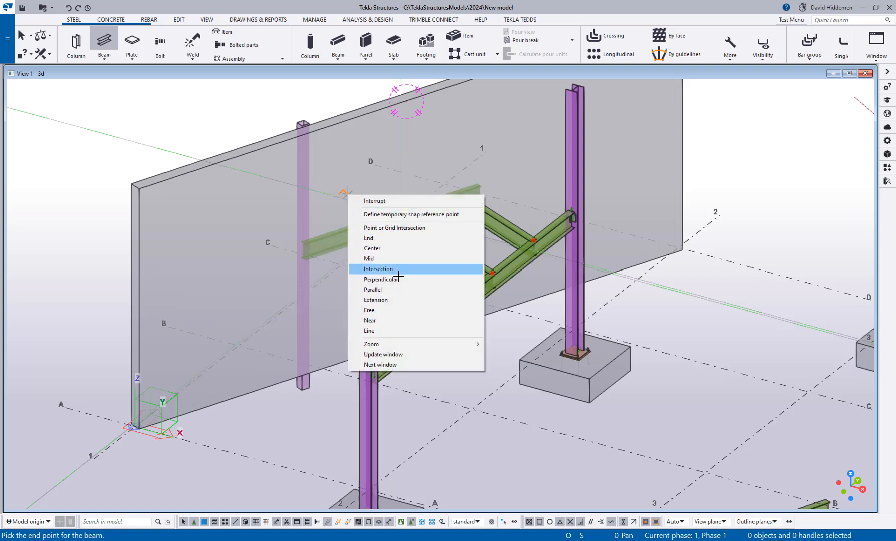
{"action": "left_click", "coordinate": [378, 269]}
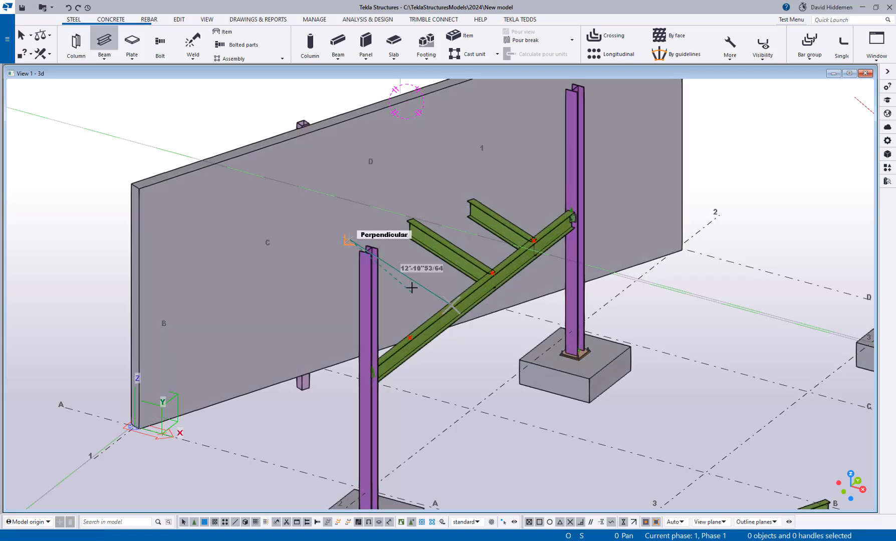
{"action": "left_click", "coordinate": [412, 289]}
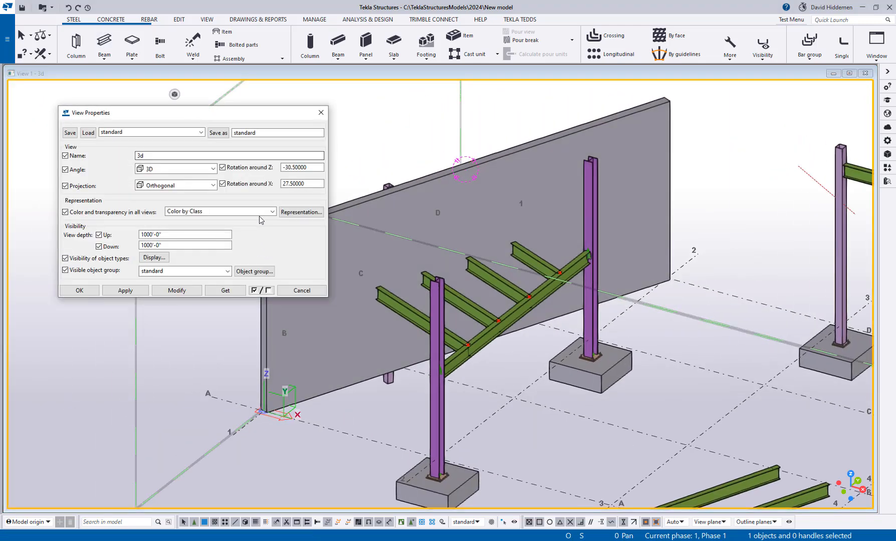
Step: Start another branch beam from a point on the diagonal +10 brace
{"action": "left_click", "coordinate": [218, 212]}
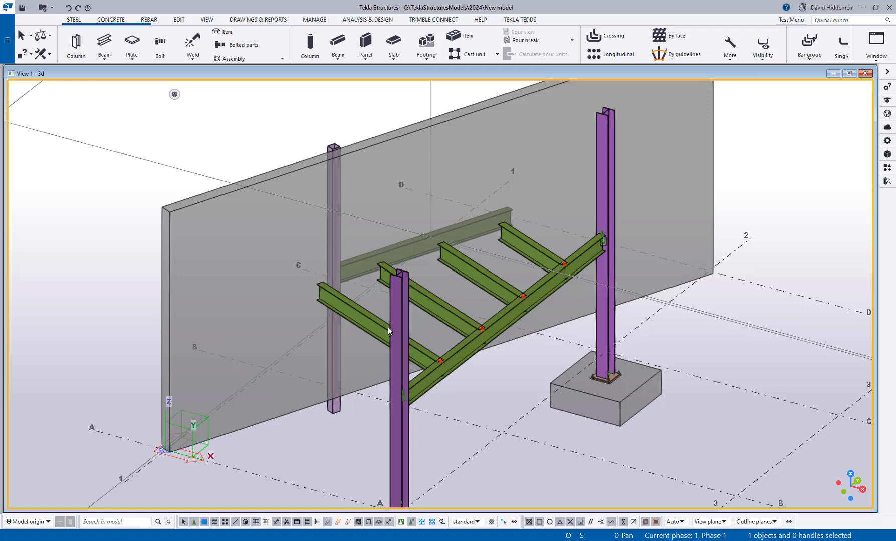
{"action": "left_click", "coordinate": [103, 44]}
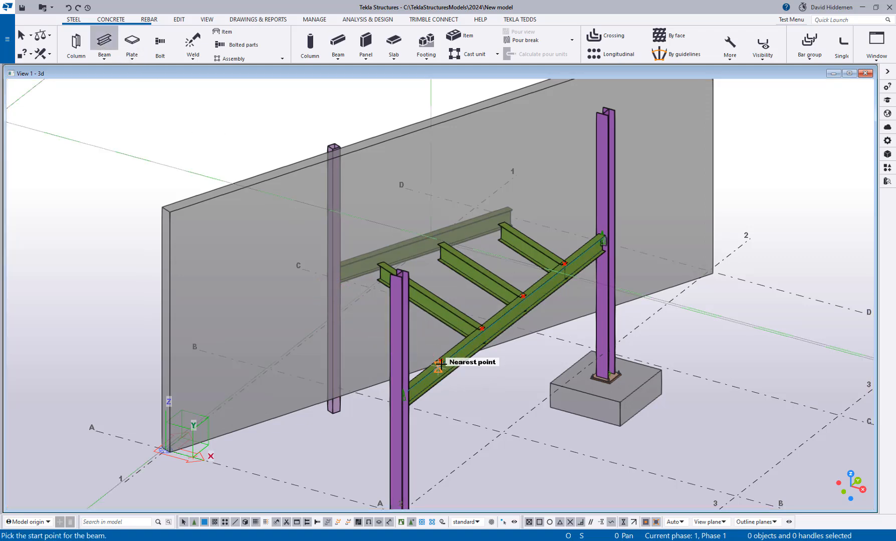
{"action": "left_click", "coordinate": [441, 363]}
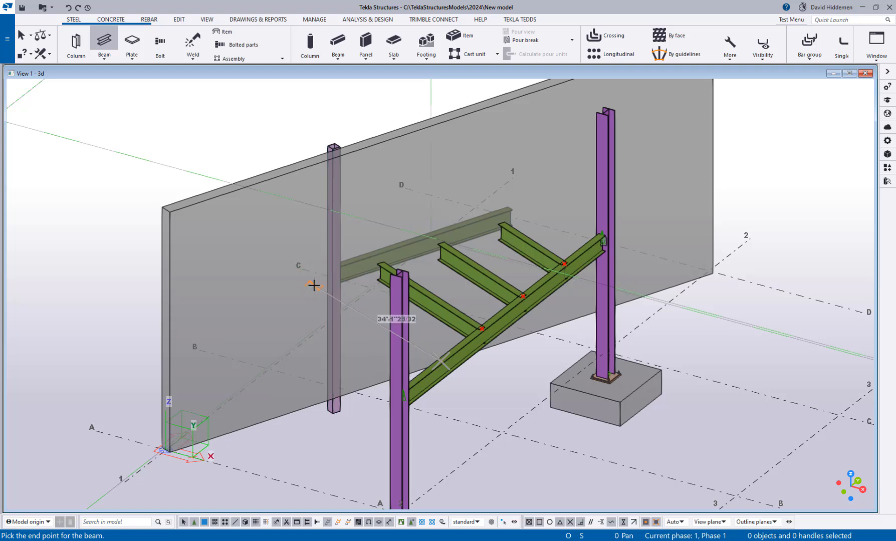
{"action": "mouse_move", "coordinate": [283, 298]}
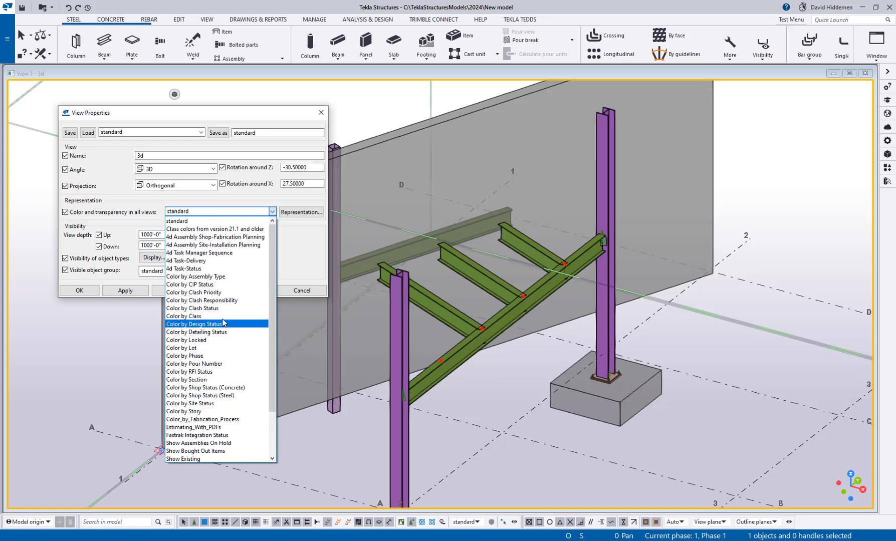
Step: Set the 3D view to Color by Class and apply the change
{"action": "left_click", "coordinate": [185, 316]}
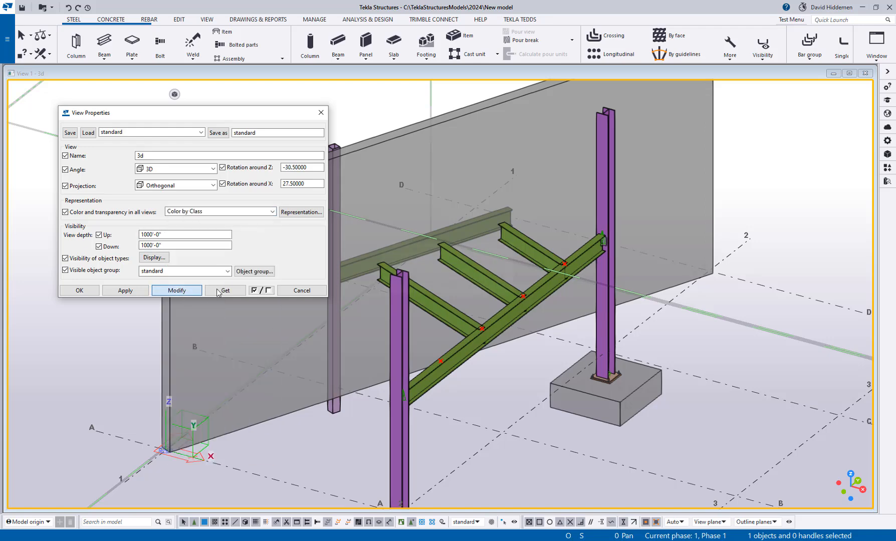
{"action": "left_click", "coordinate": [105, 43]}
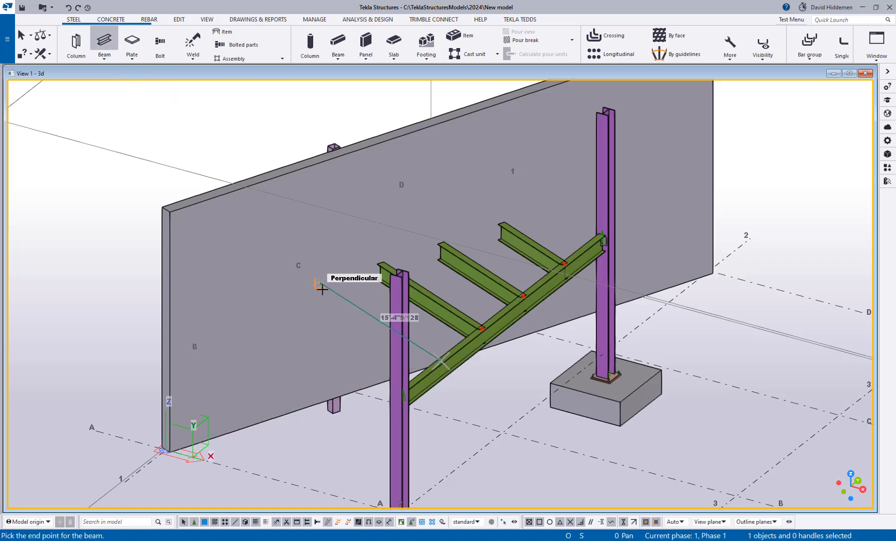
Step: End the branch beam perpendicular to the concrete wall
{"action": "left_click", "coordinate": [322, 290]}
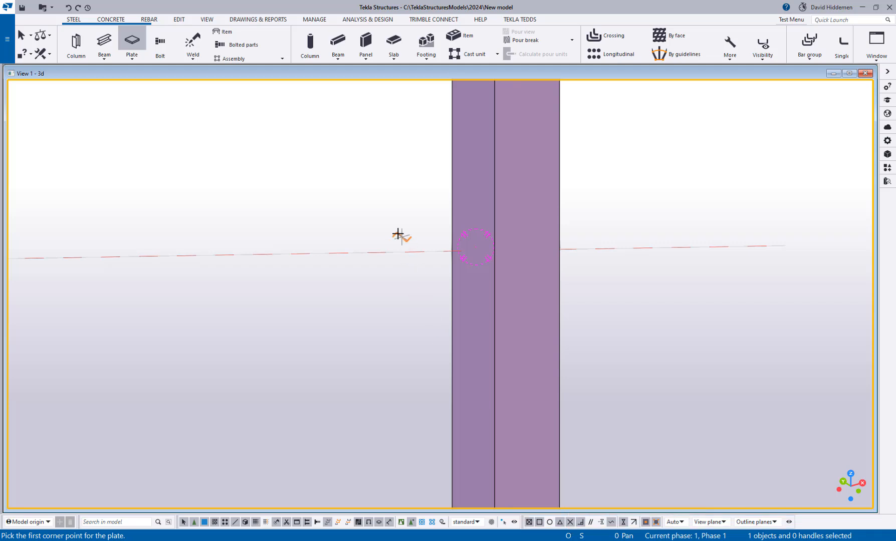
Step: Choose the Intersection snap override for the plate's first corner on the column face
{"action": "right_click", "coordinate": [398, 234]}
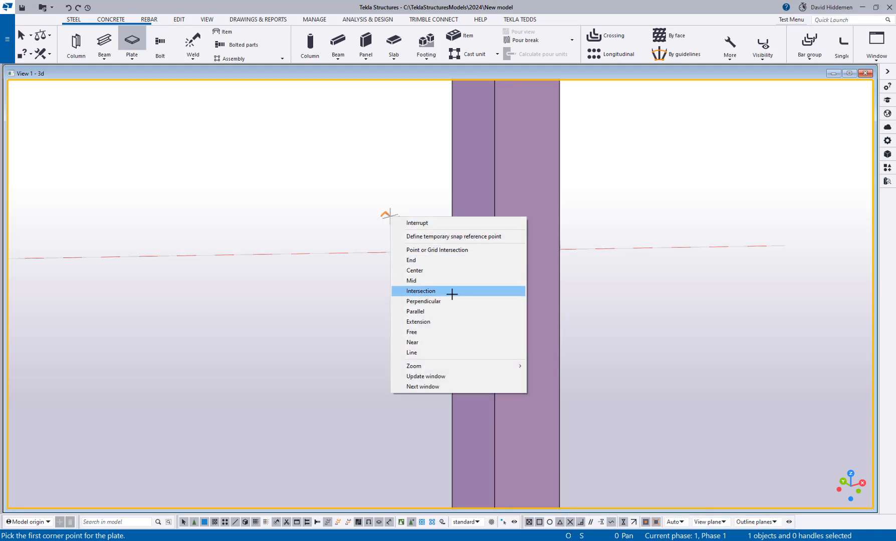
{"action": "left_click", "coordinate": [420, 290]}
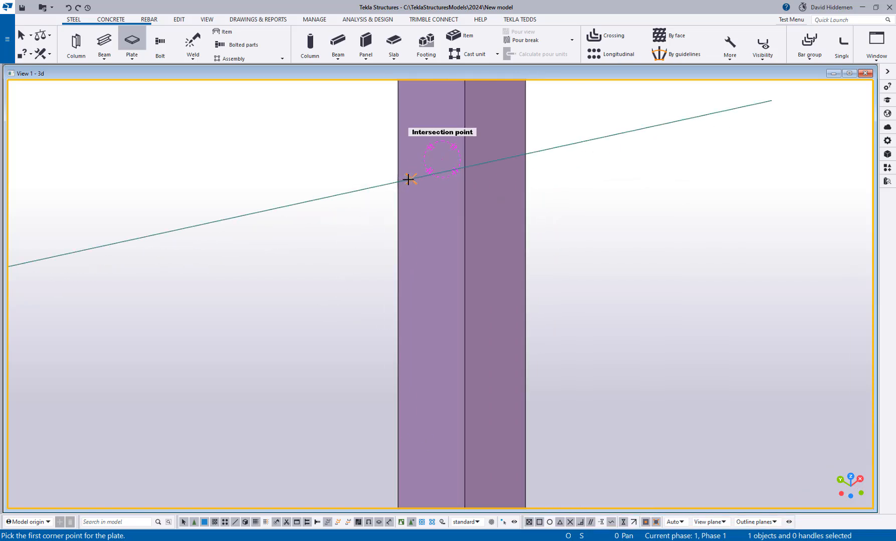
Step: Create the shear tab plate: corner at the intersection, 12 in offset along the beam line, third corner, finish
{"action": "left_click", "coordinate": [409, 179]}
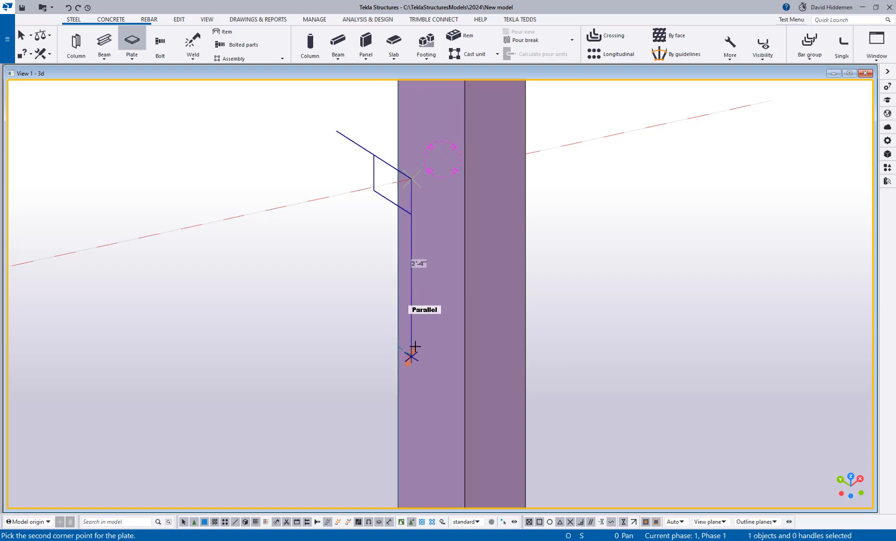
{"action": "type", "text": "12"}
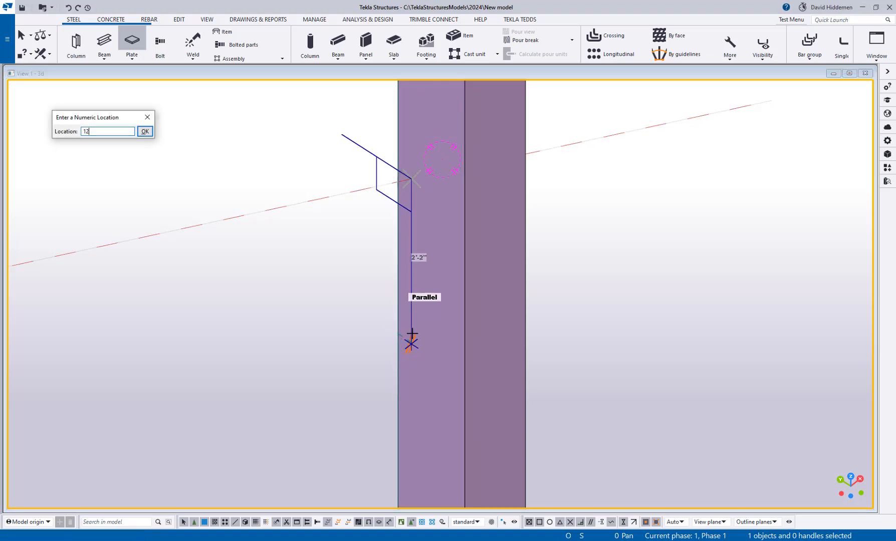
{"action": "left_click", "coordinate": [145, 132]}
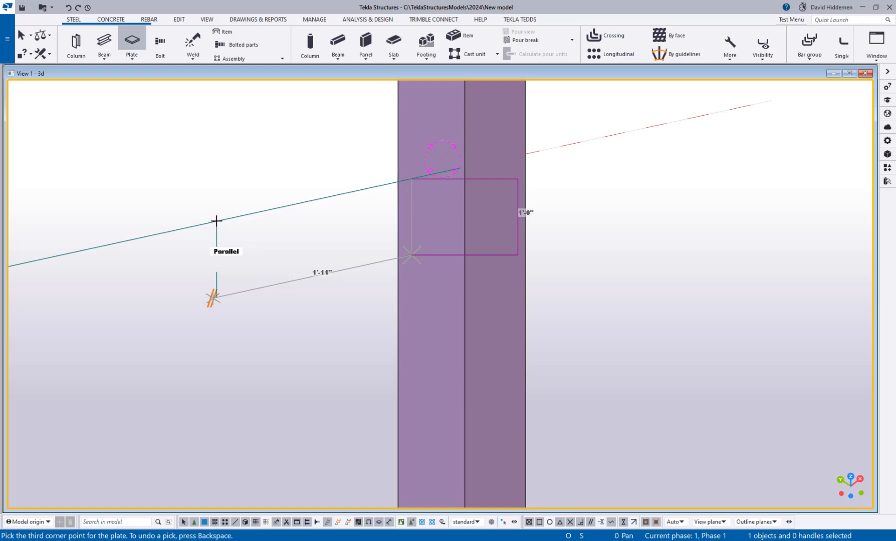
{"action": "left_click", "coordinate": [411, 253]}
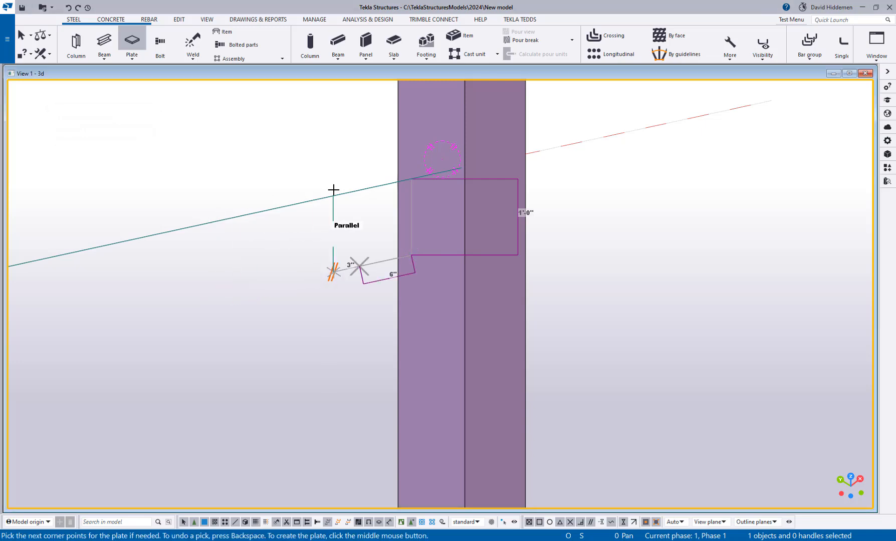
{"action": "middle_click", "coordinate": [358, 189]}
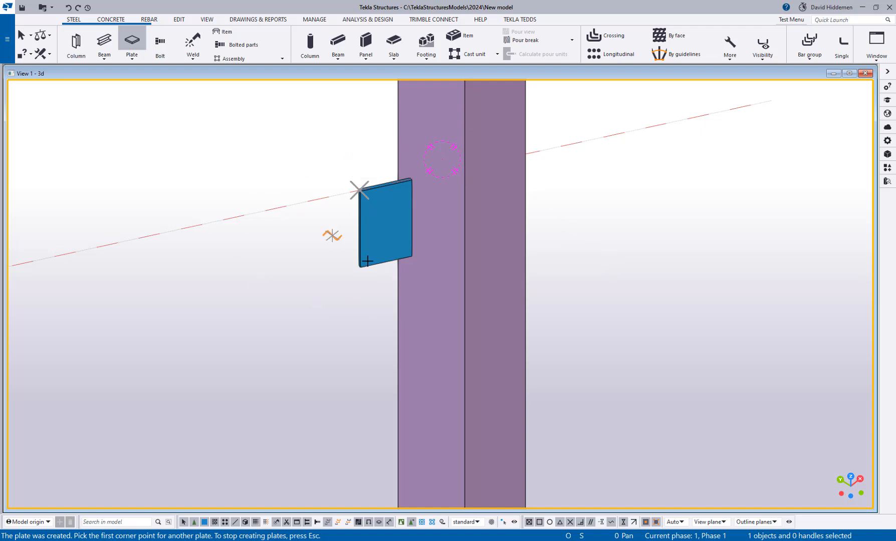
{"action": "mouse_move", "coordinate": [618, 320]}
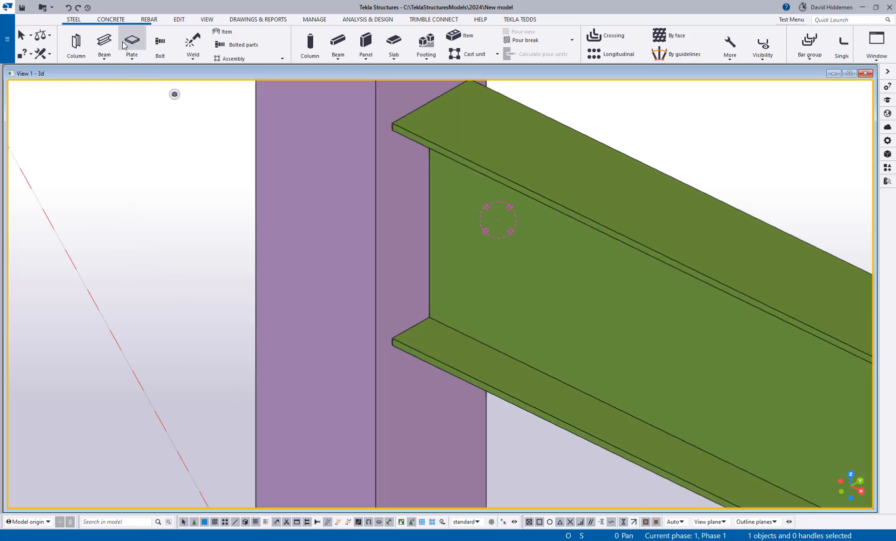
Step: Start a second plate with Intersection snapping, aiming its first corner at the flange-column edge
{"action": "left_click", "coordinate": [132, 43]}
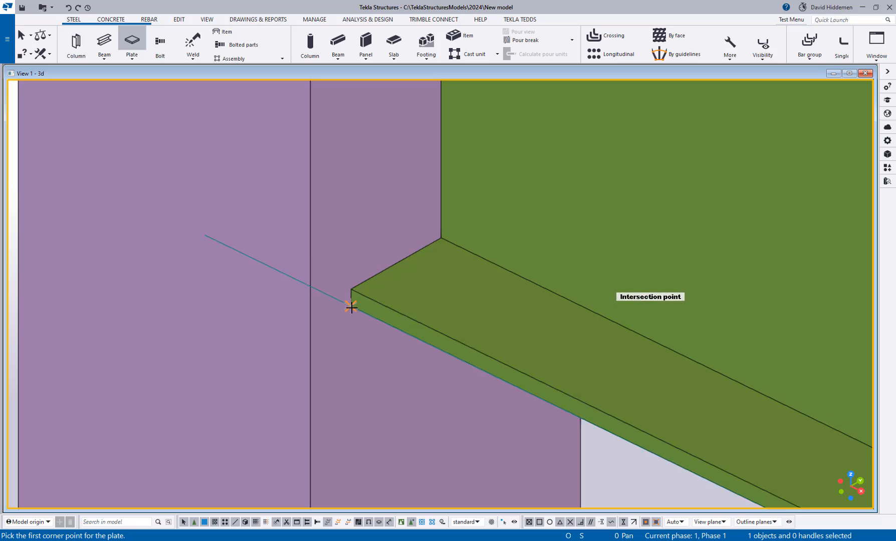
{"action": "right_click", "coordinate": [291, 255]}
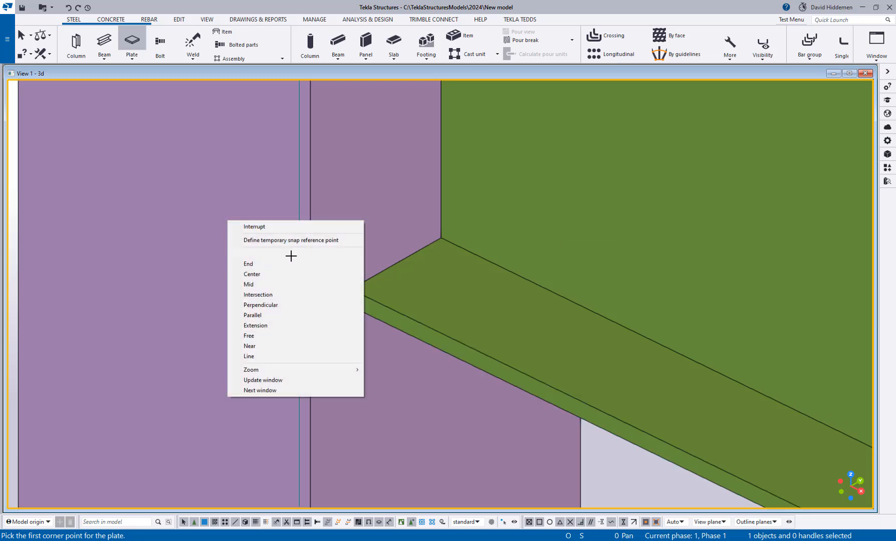
{"action": "left_click", "coordinate": [258, 295]}
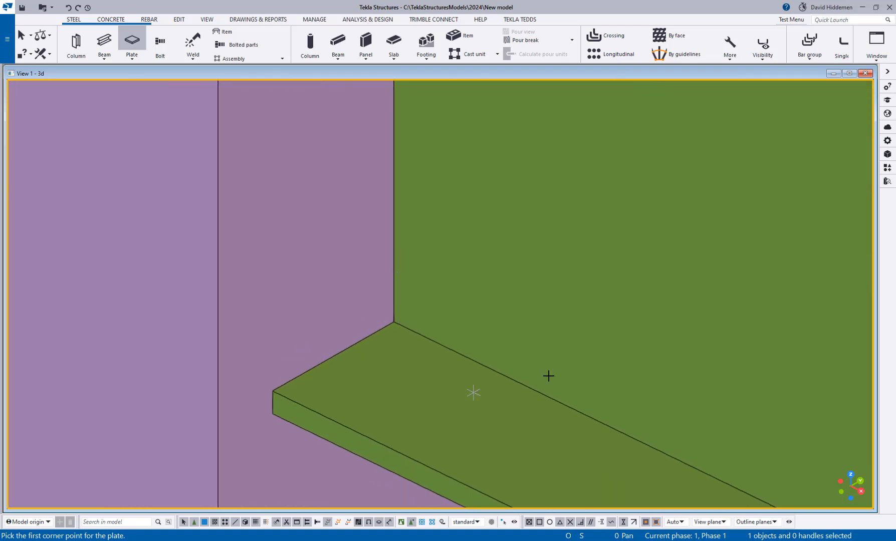
{"action": "mouse_move", "coordinate": [399, 330]}
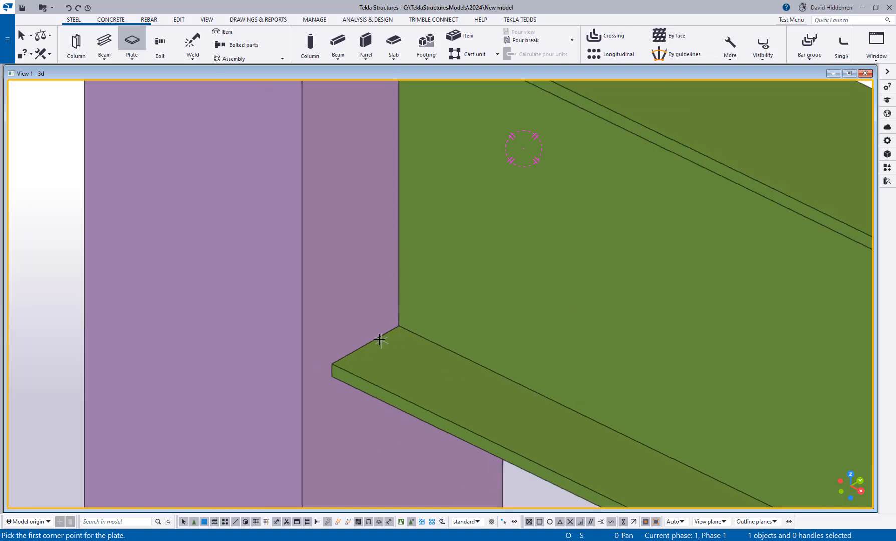
{"action": "mouse_move", "coordinate": [431, 349]}
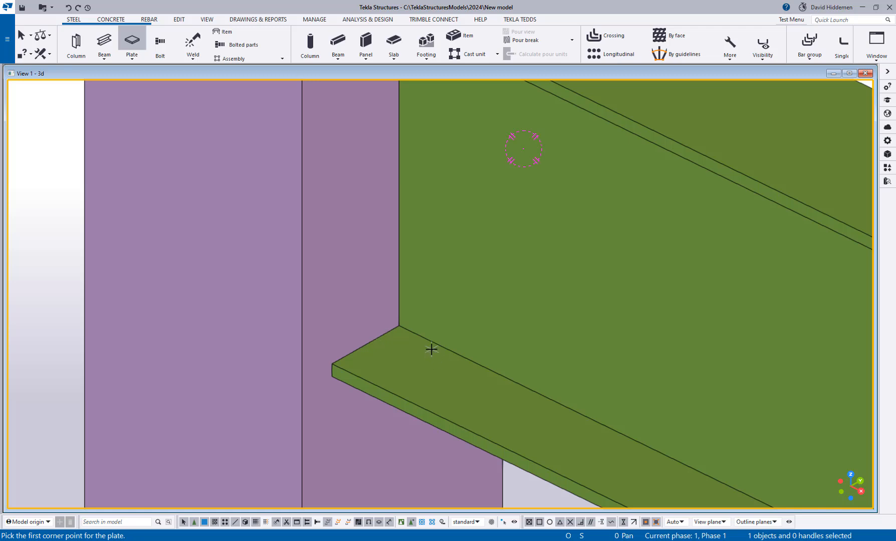
{"action": "mouse_move", "coordinate": [409, 353]}
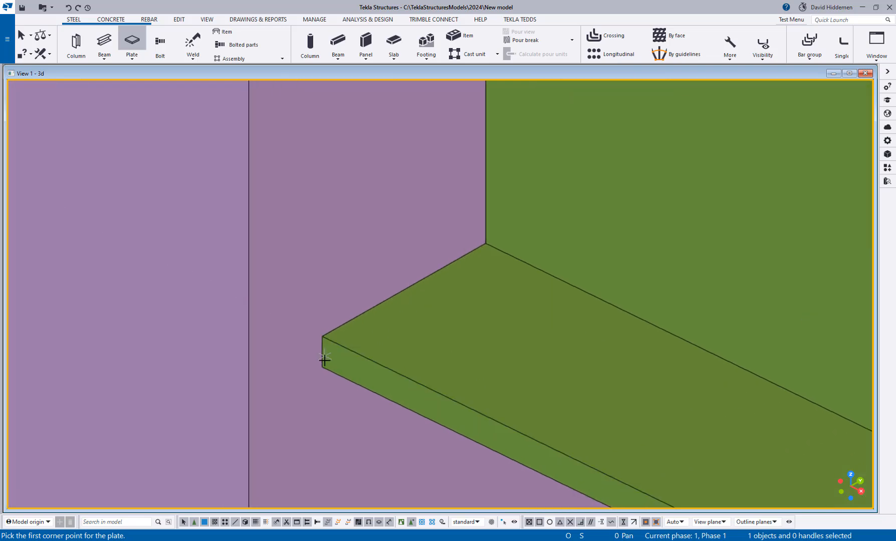
{"action": "mouse_move", "coordinate": [331, 336]}
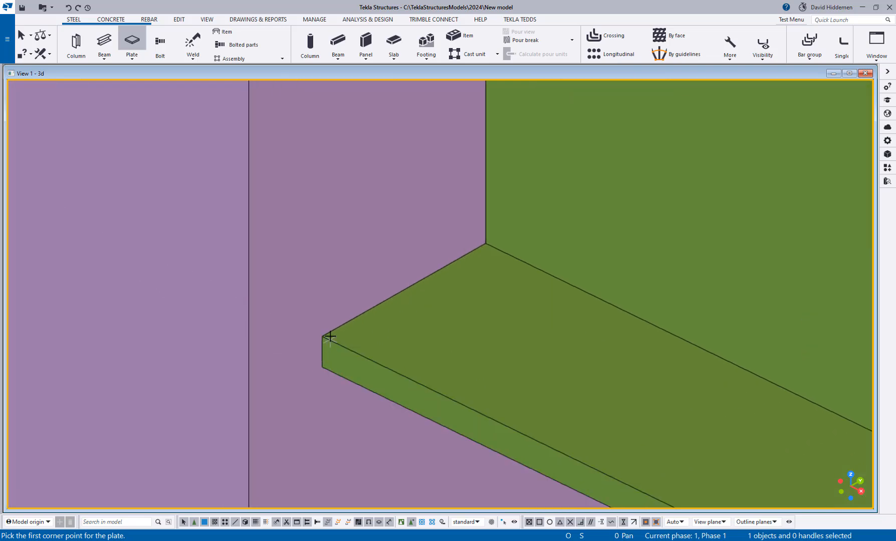
{"action": "mouse_move", "coordinate": [323, 339]}
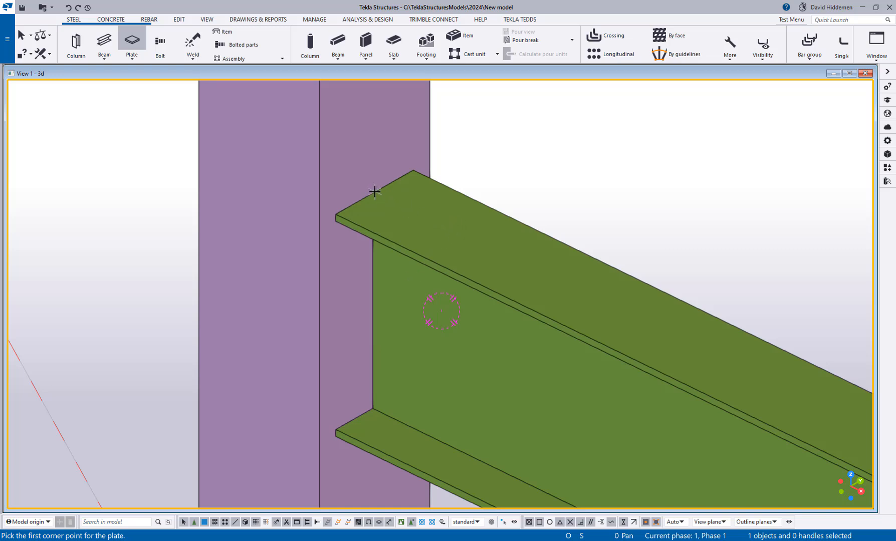
{"action": "mouse_move", "coordinate": [336, 214]}
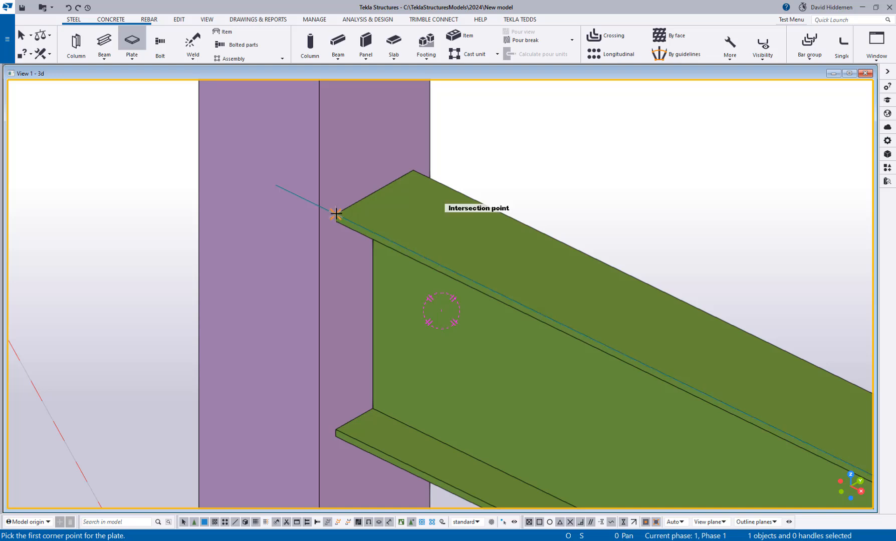
Step: Place the plate corner at the flange-edge and column-face intersection
{"action": "left_click", "coordinate": [336, 213]}
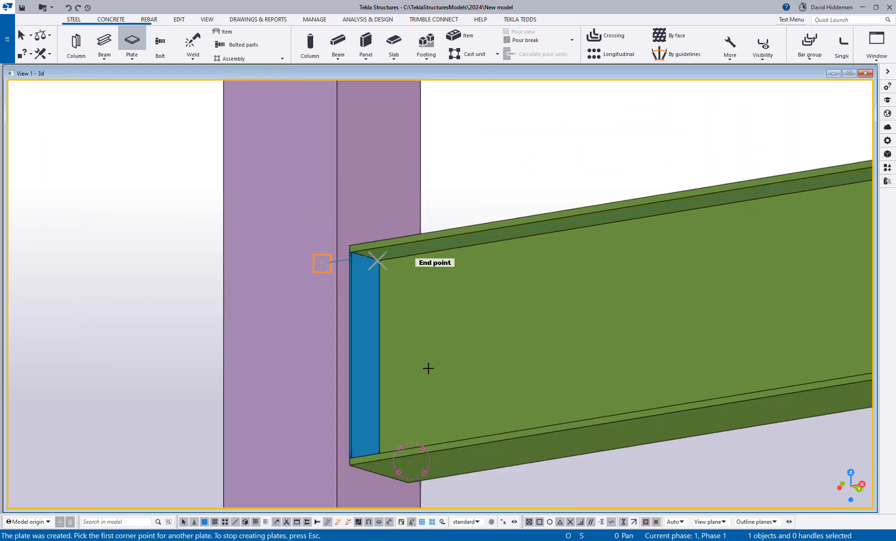
{"action": "mouse_move", "coordinate": [406, 298]}
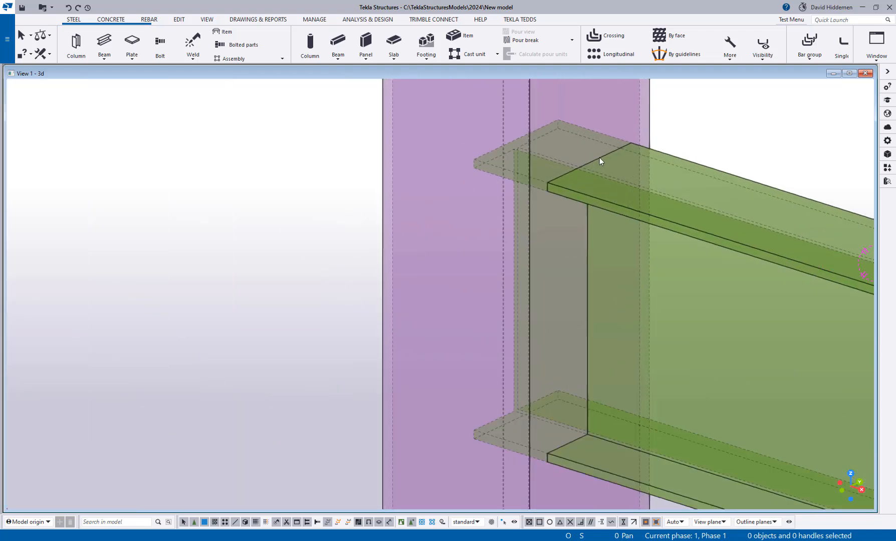
{"action": "mouse_move", "coordinate": [425, 309]}
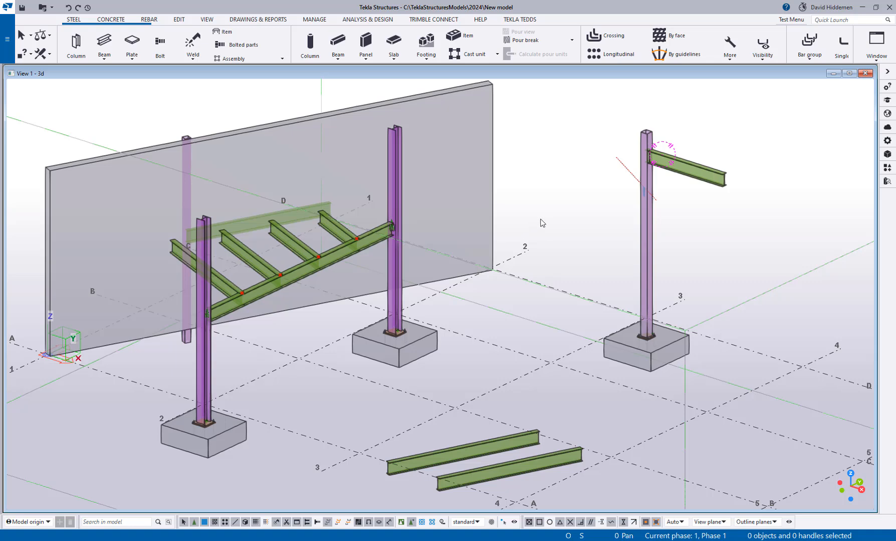
{"action": "mouse_move", "coordinate": [549, 241]}
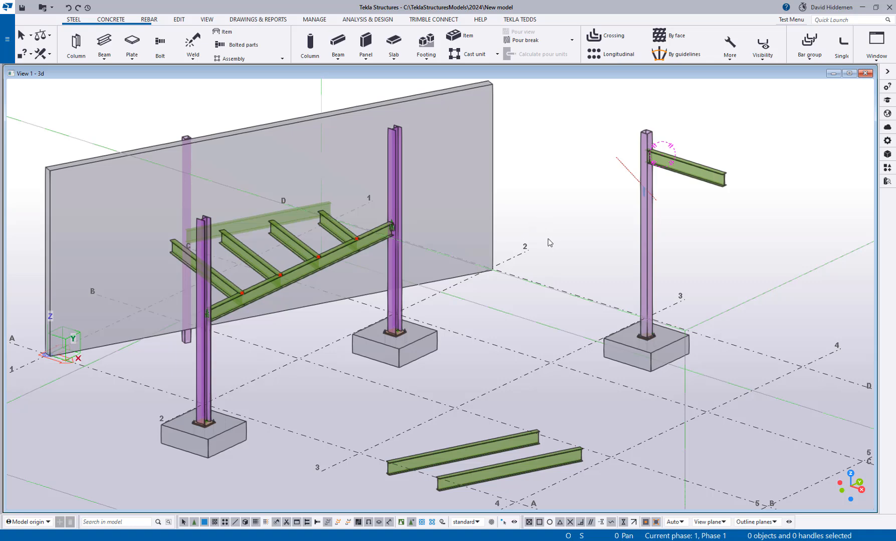
{"action": "mouse_move", "coordinate": [654, 194]}
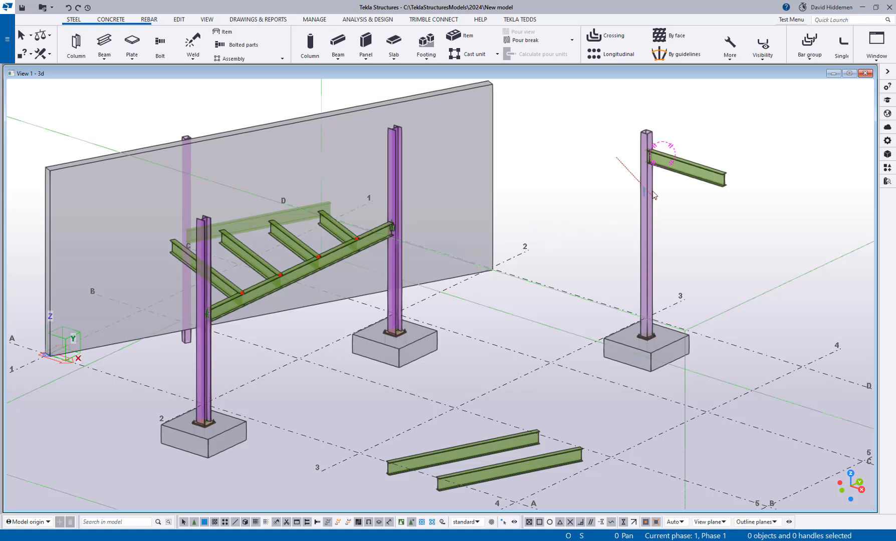
{"action": "mouse_move", "coordinate": [597, 167]}
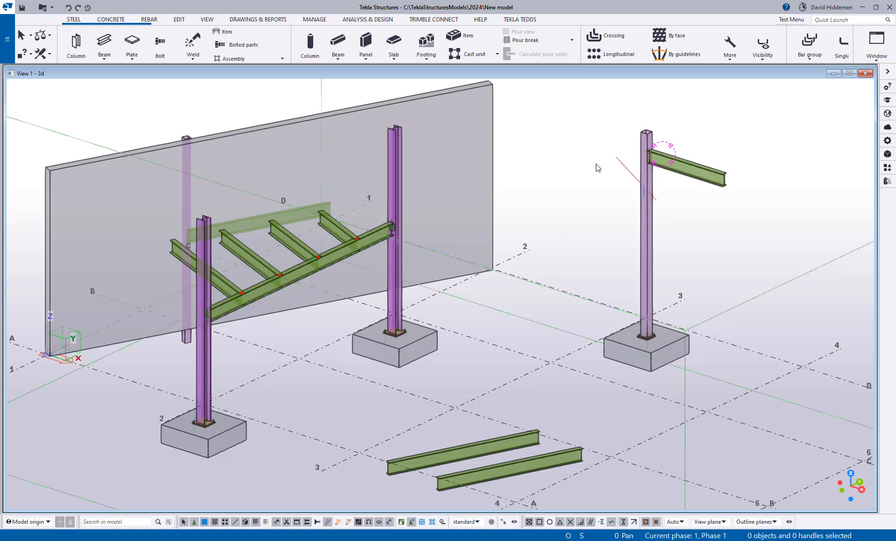
{"action": "mouse_move", "coordinate": [592, 250]}
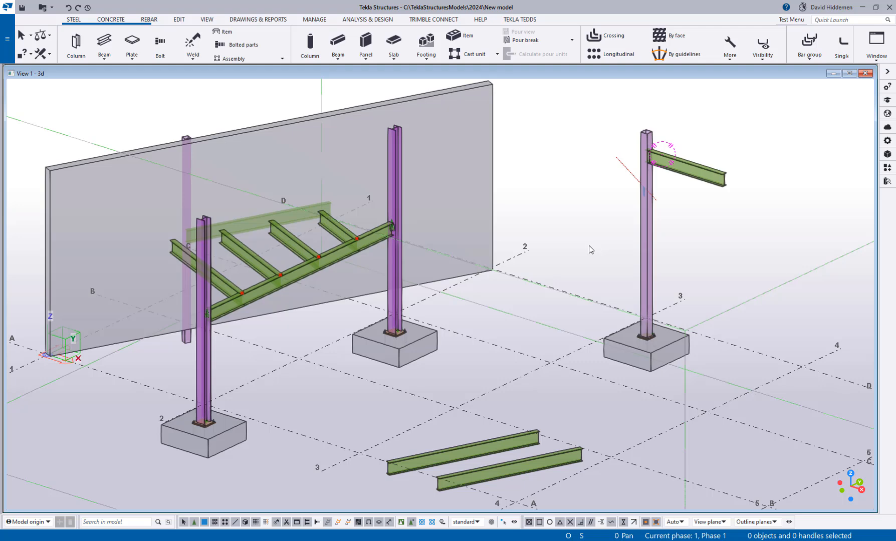
{"action": "mouse_move", "coordinate": [589, 264]}
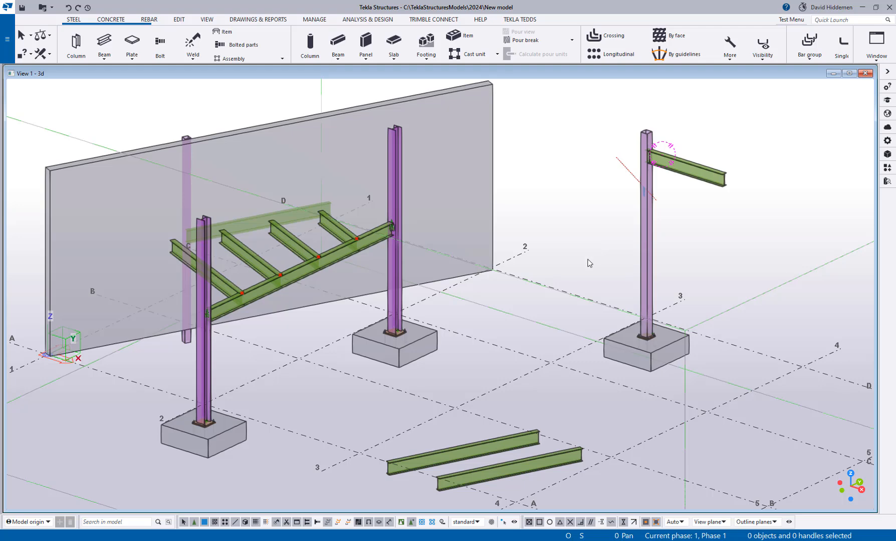